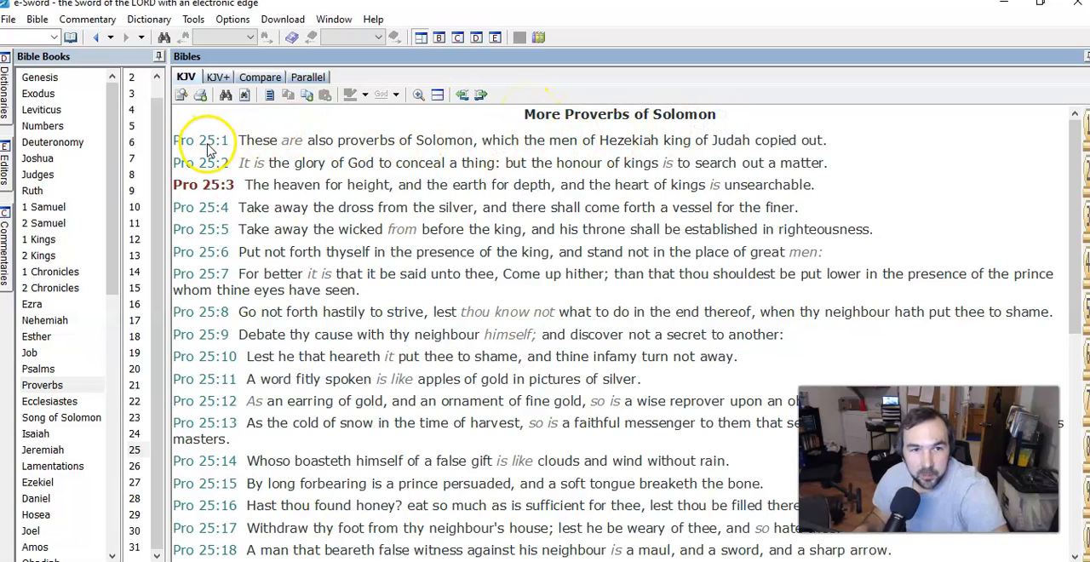
mouse_move(292, 153)
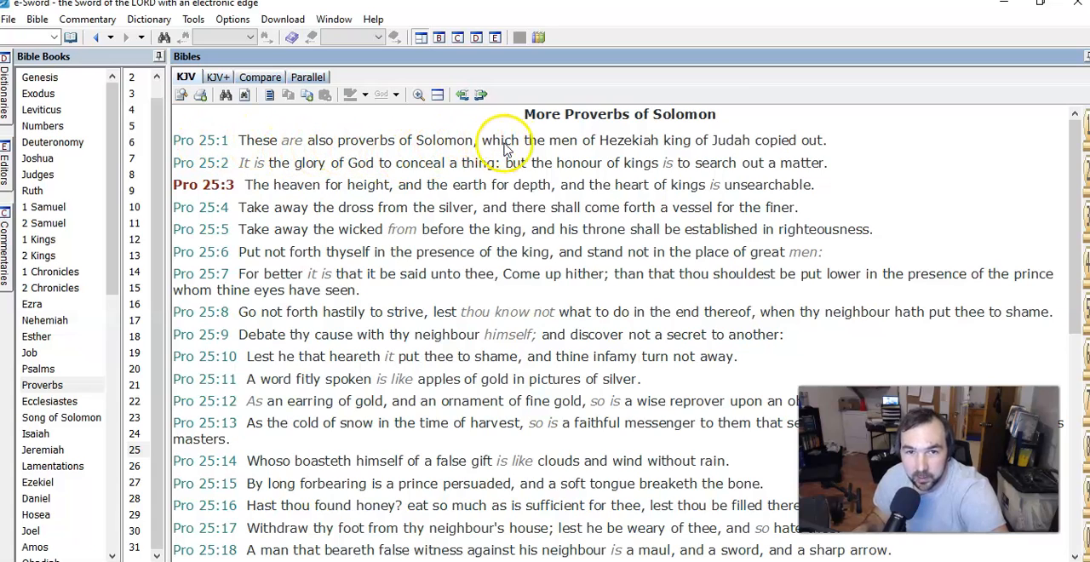
mouse_move(668, 160)
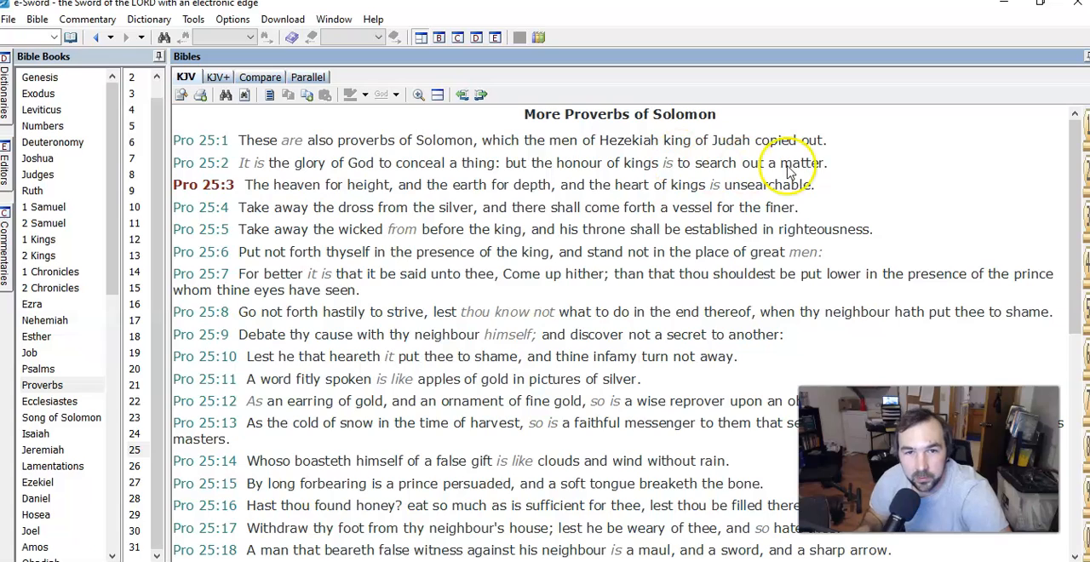
mouse_move(928, 224)
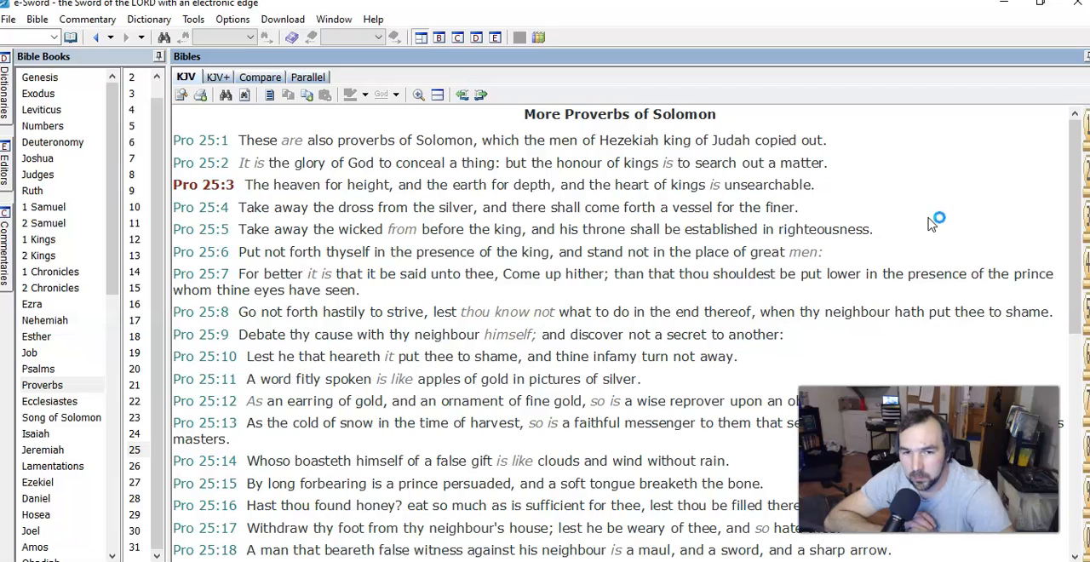
mouse_move(931, 224)
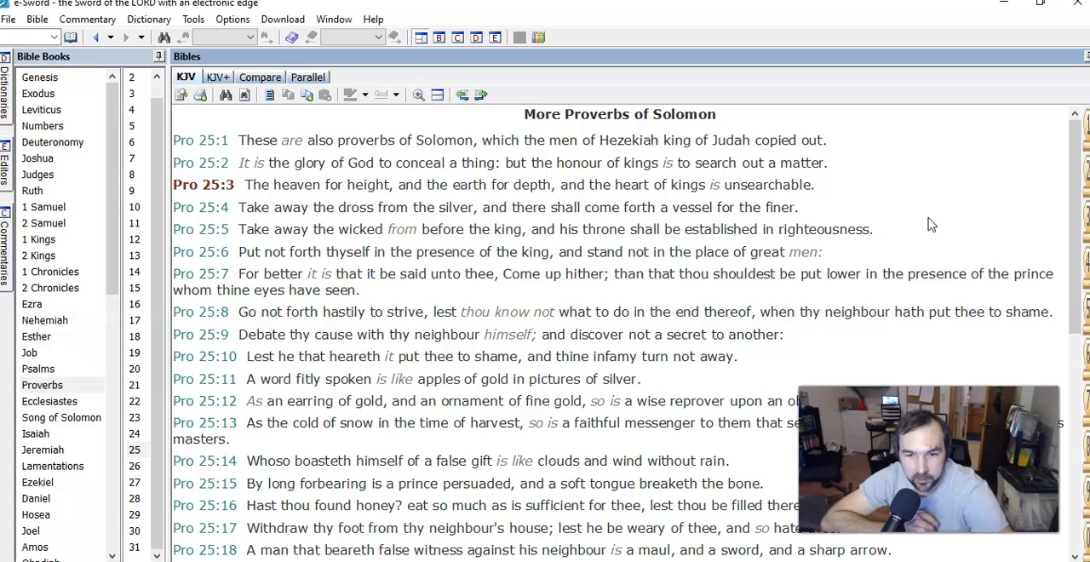
mouse_move(919, 251)
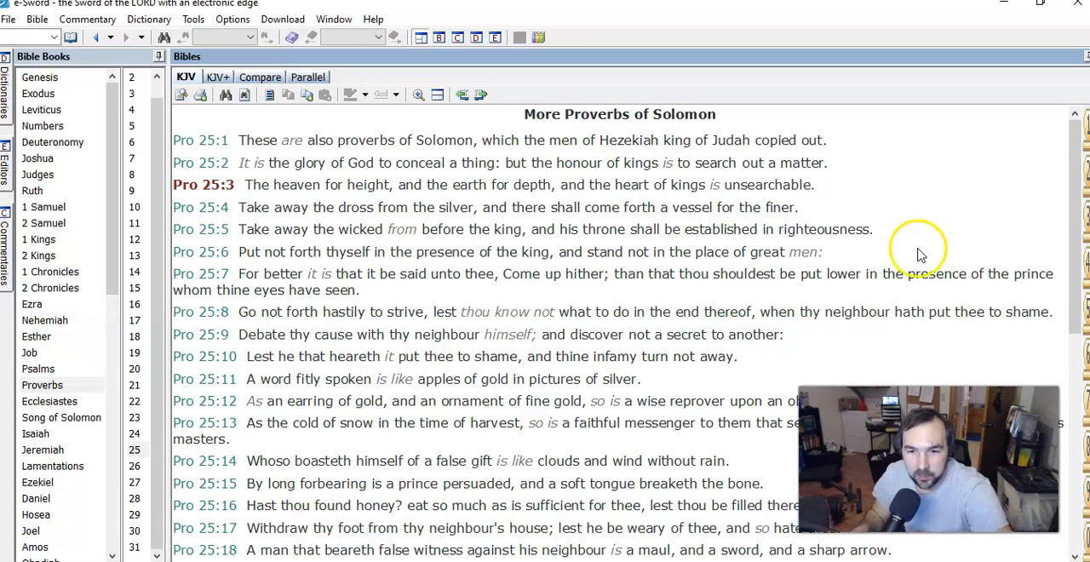
- Scroll the Proverbs 25 KJV passage down to show verses 3 through 21
scroll(down, 3)
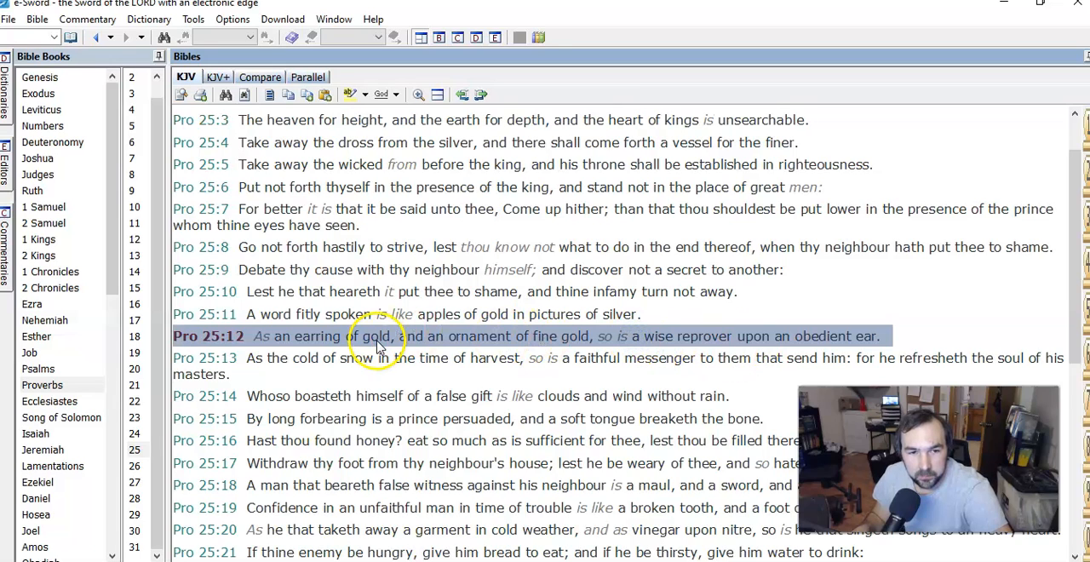
mouse_move(604, 349)
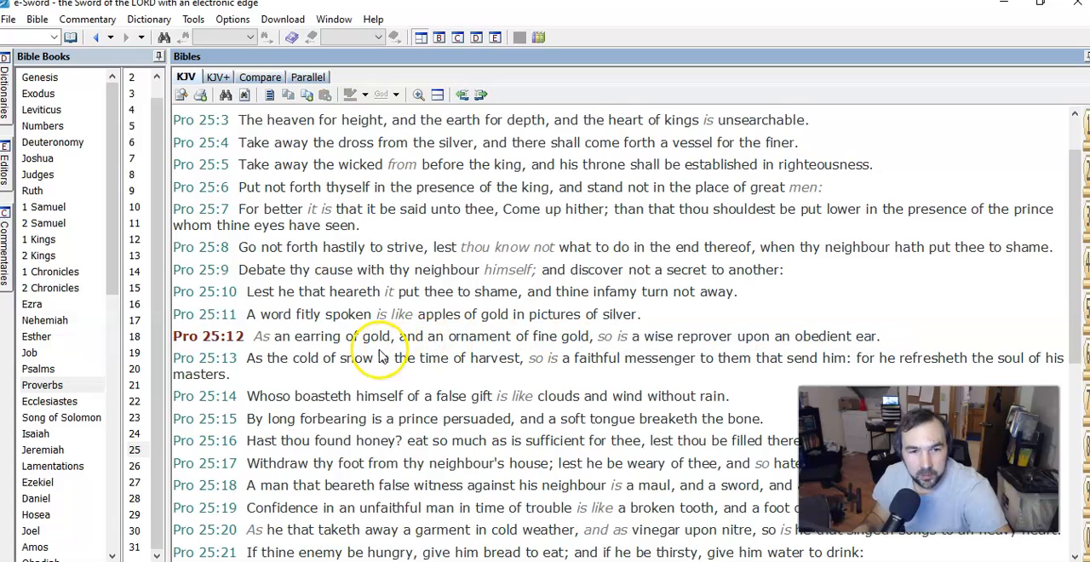
mouse_move(260, 342)
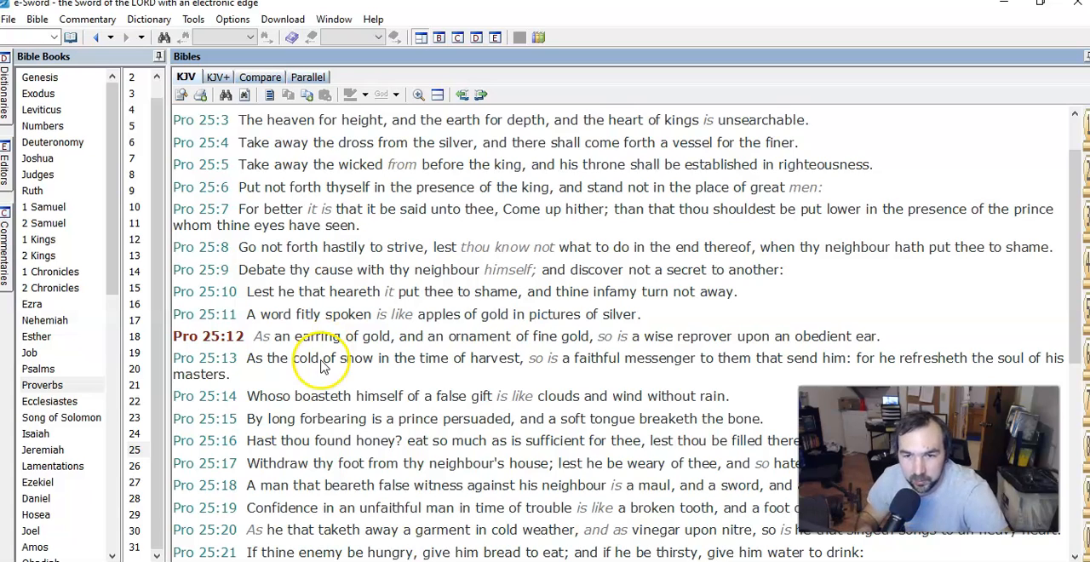
- Advance the KJV reading to Proverbs 25:13, with the passage starting at verse 6
scroll(down, 3)
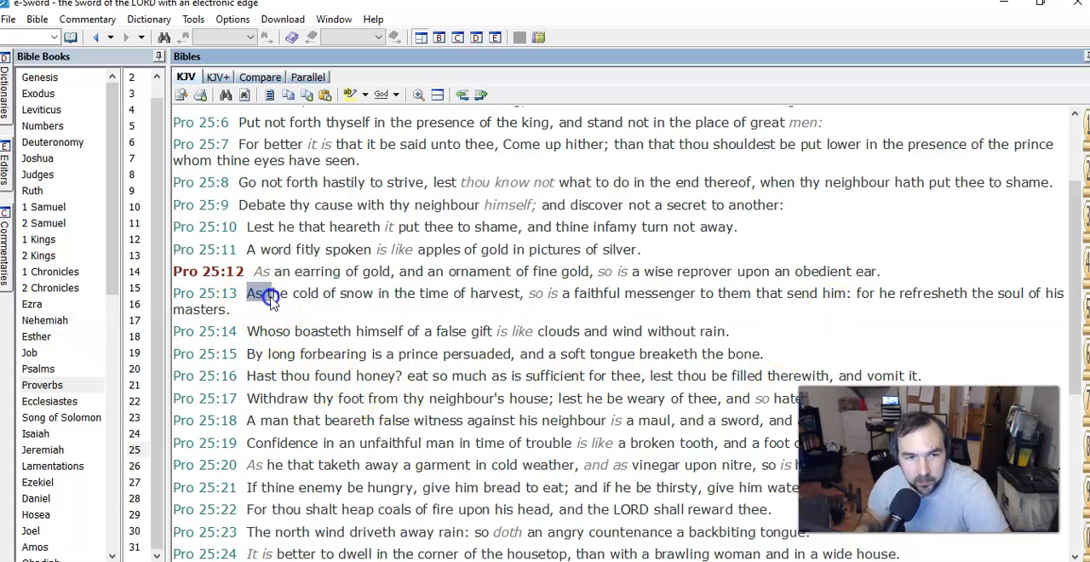
drag(259, 293, 473, 292)
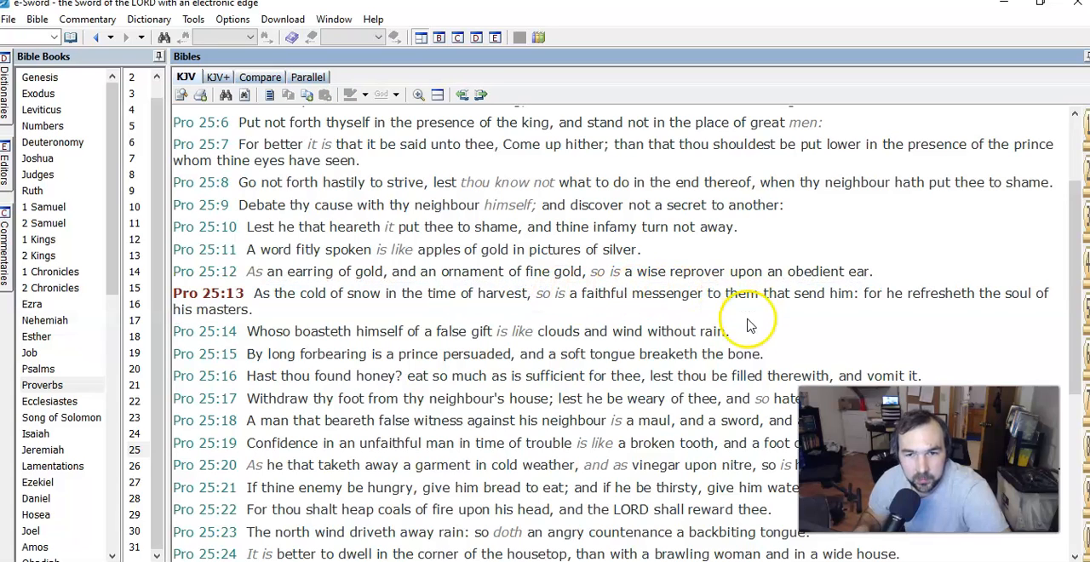
mouse_move(762, 302)
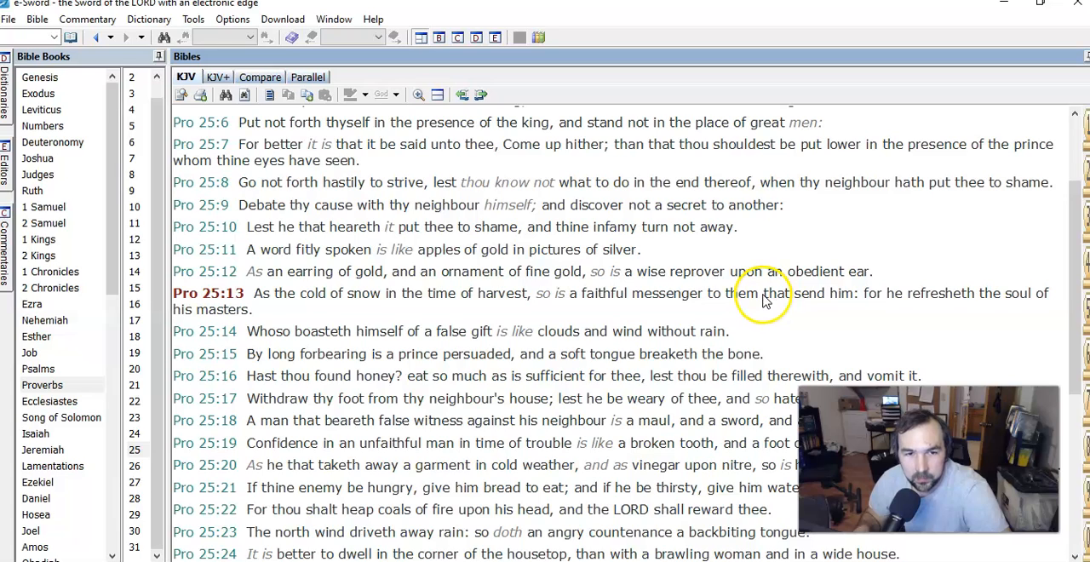
mouse_move(687, 306)
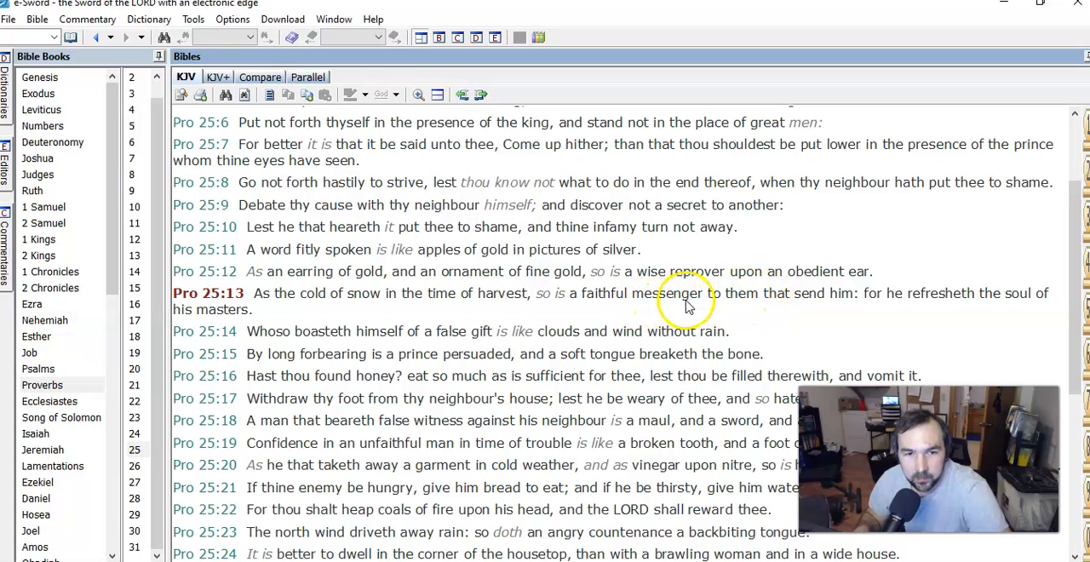
mouse_move(864, 305)
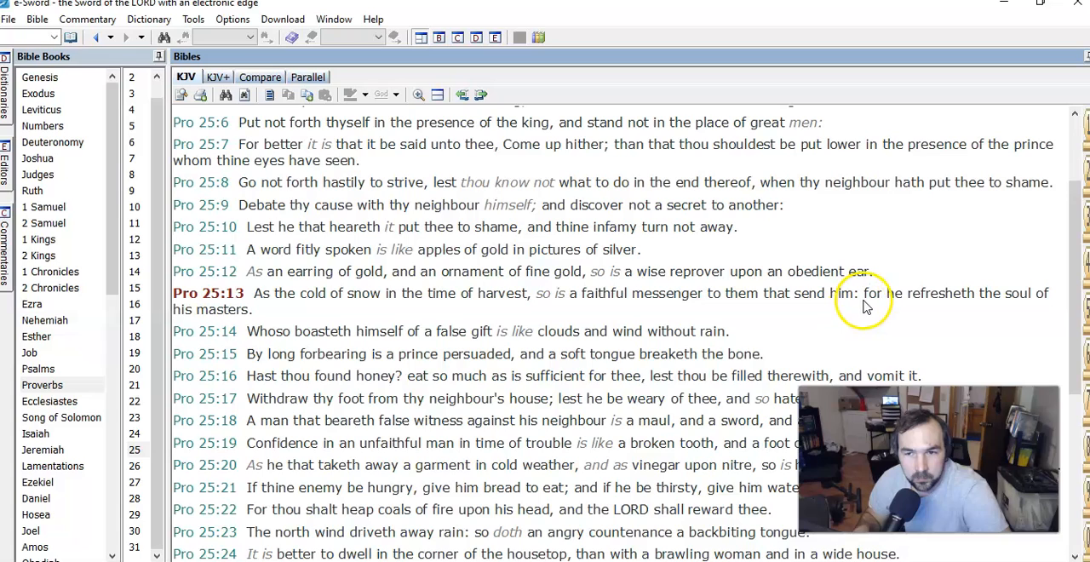
mouse_move(773, 295)
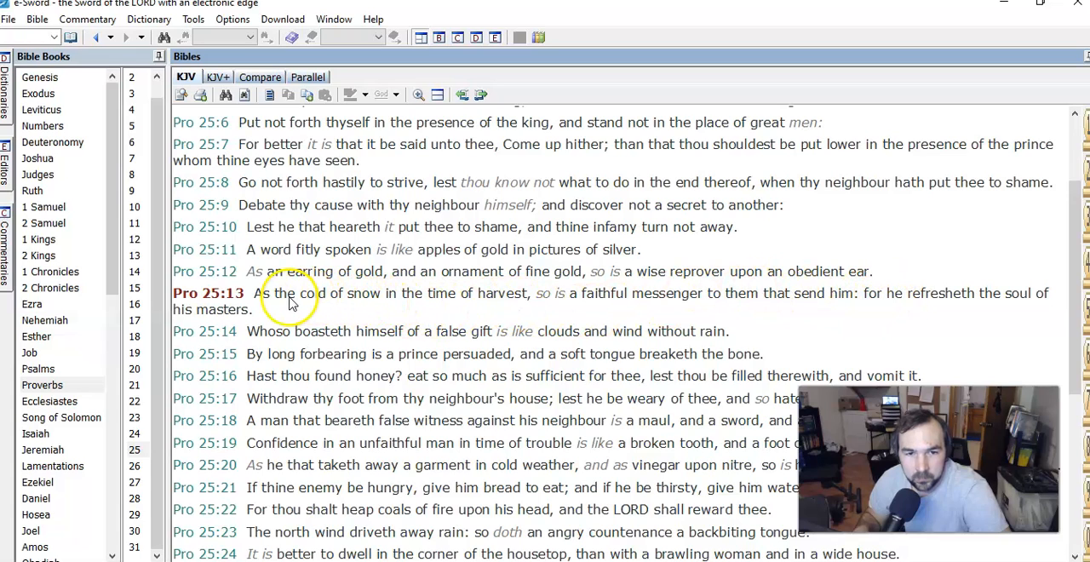
mouse_move(328, 306)
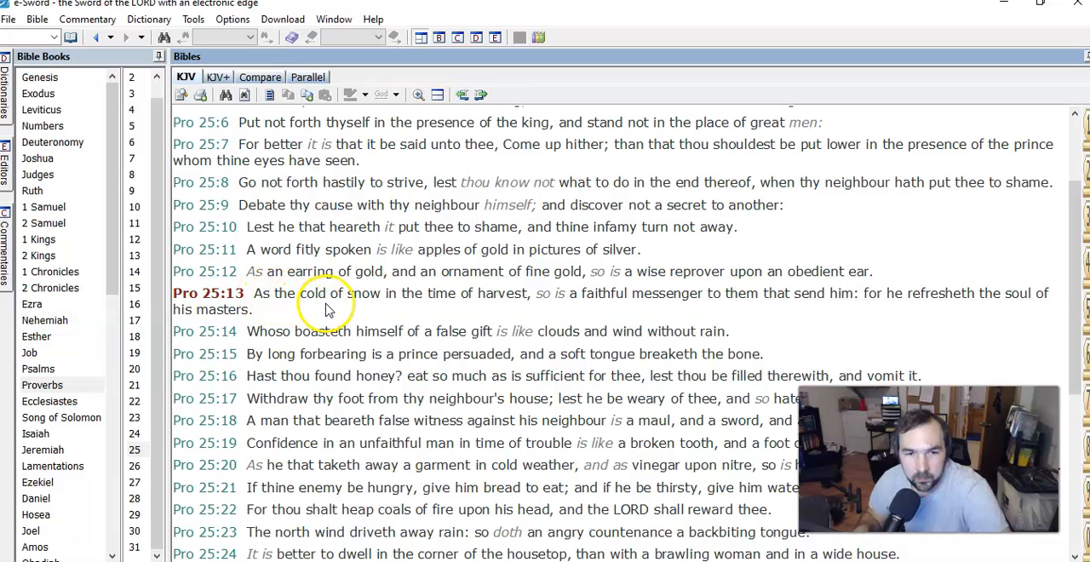
mouse_move(430, 309)
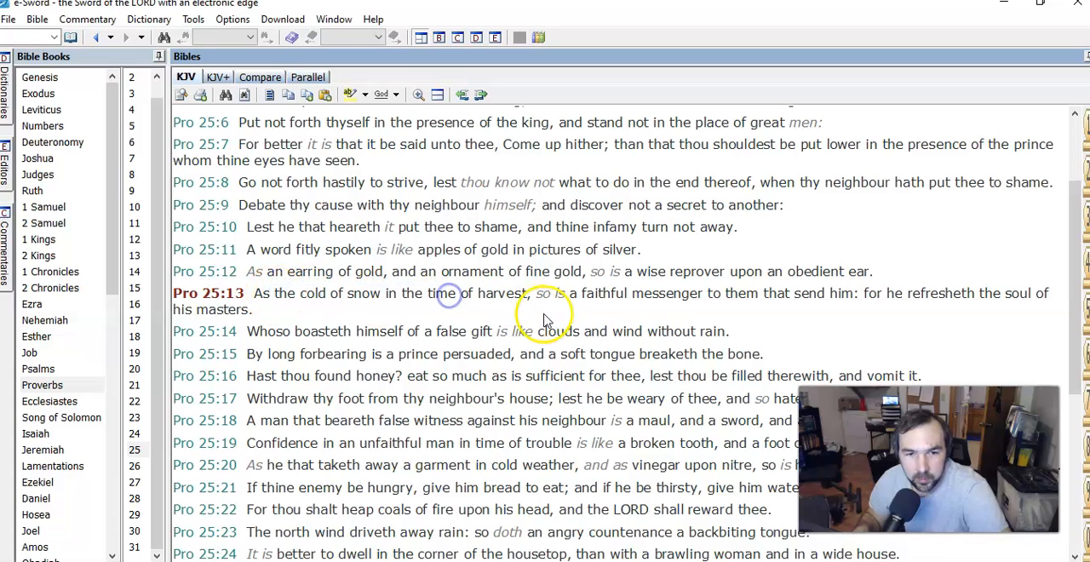
mouse_move(532, 298)
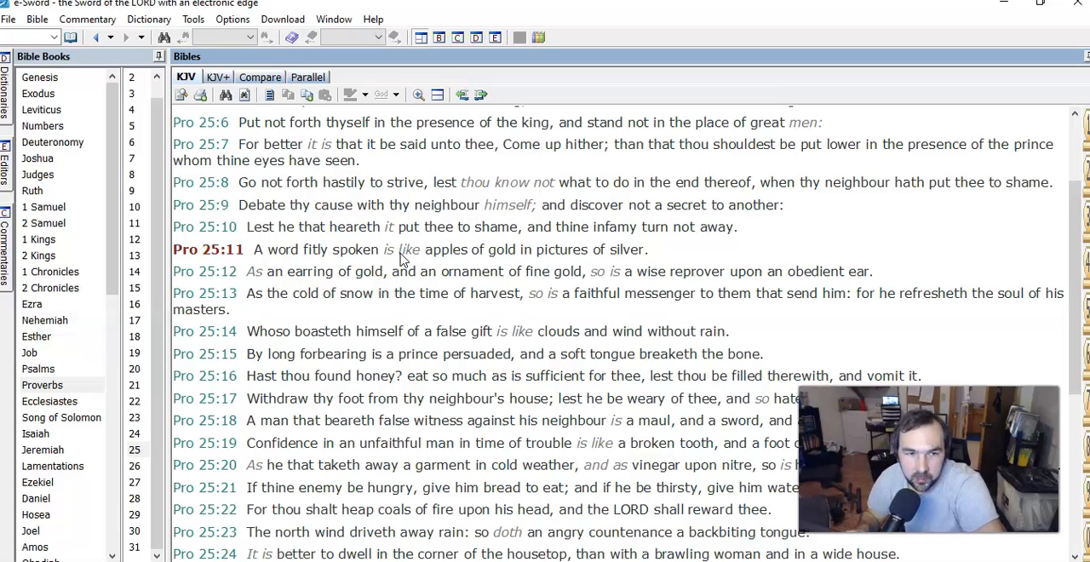
drag(430, 249, 605, 250)
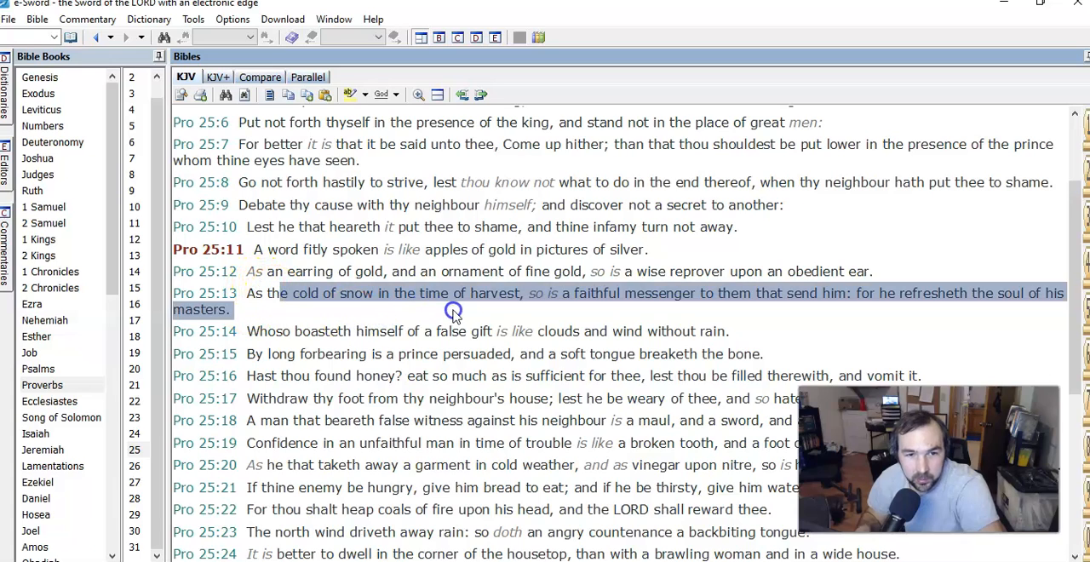
click(252, 331)
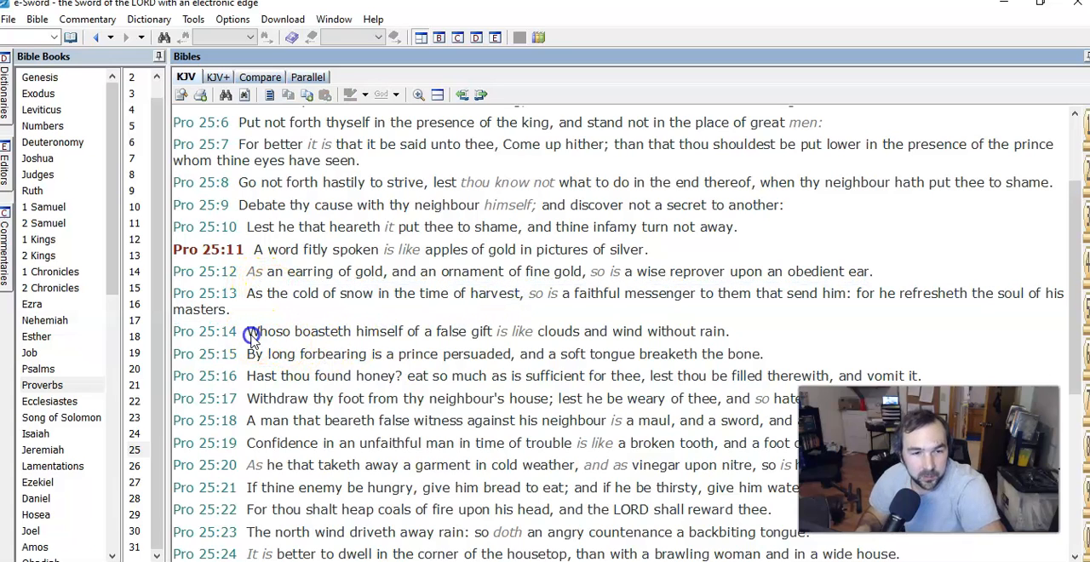
scroll(down, 3)
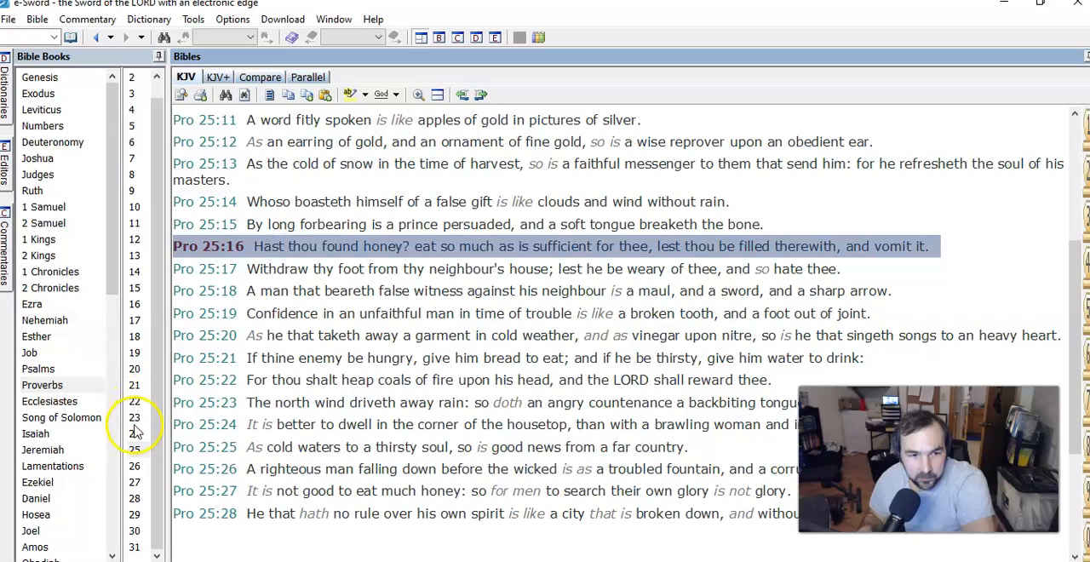
- Scroll up from Proverbs 24:34 until verses 24:10 onward are visible
scroll(up, 3)
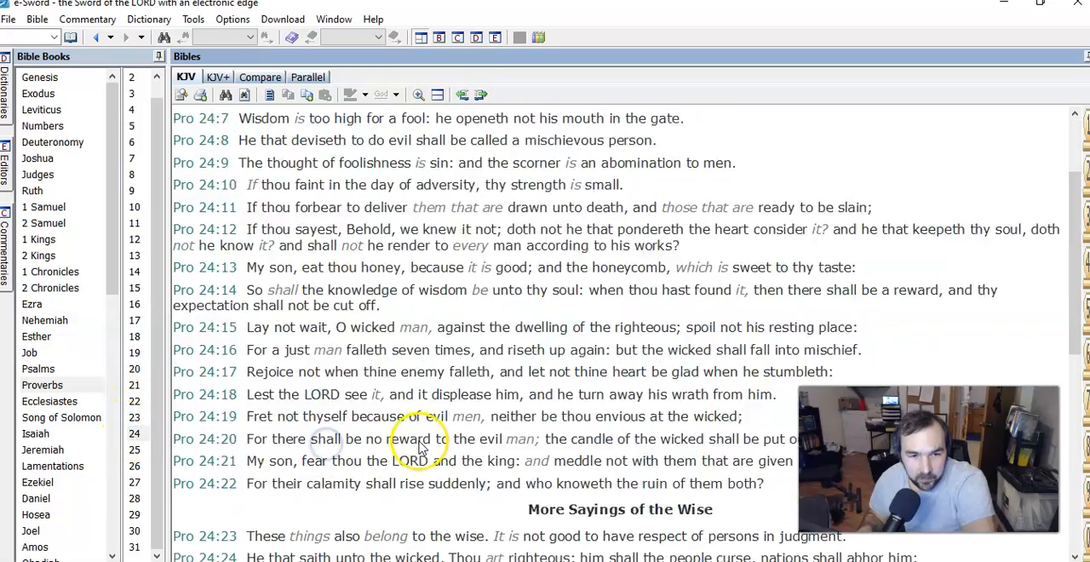
scroll(down, 3)
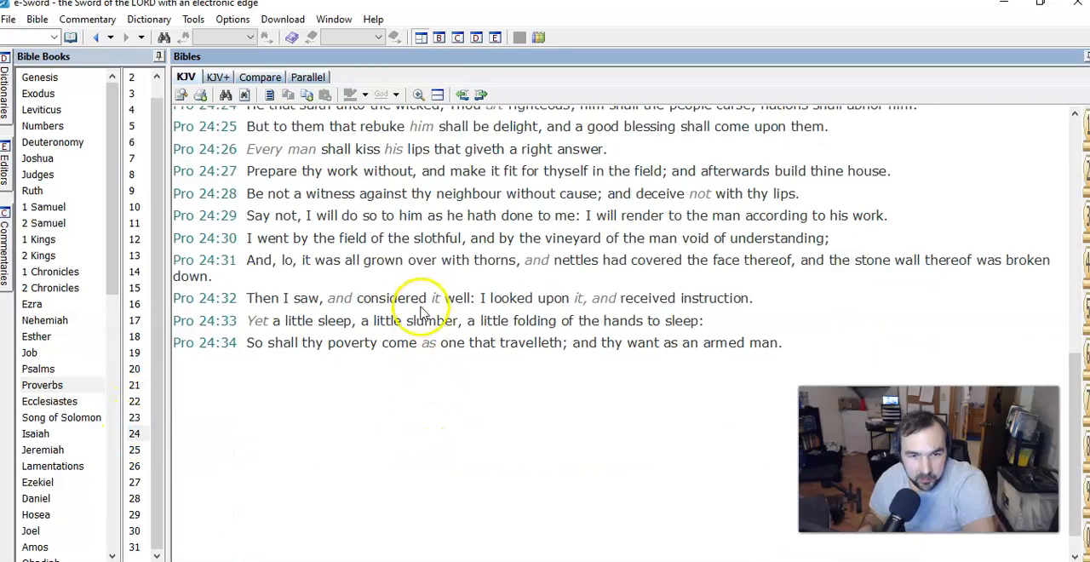
scroll(up, 3)
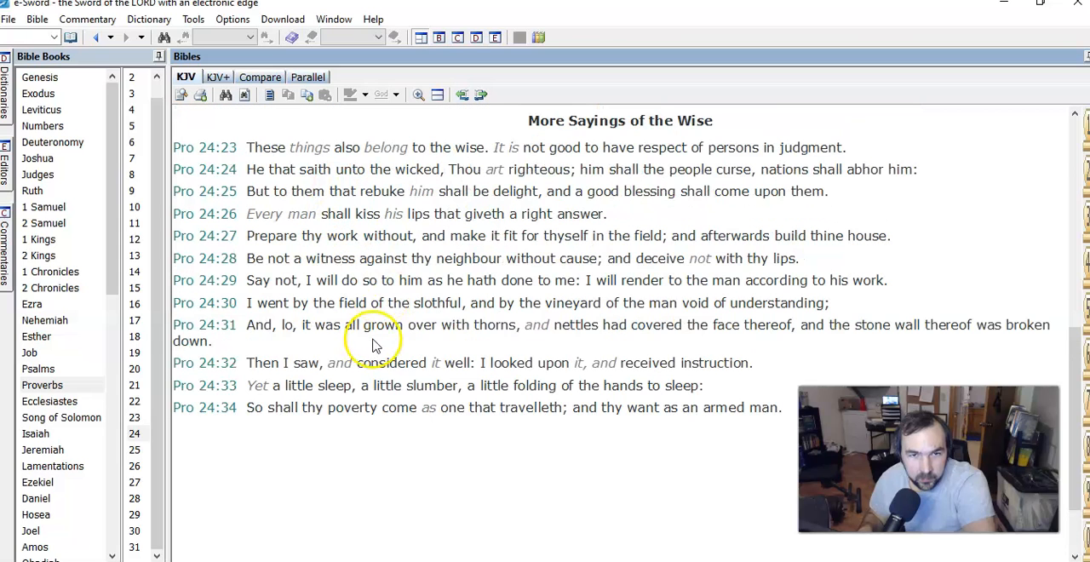
scroll(up, 3)
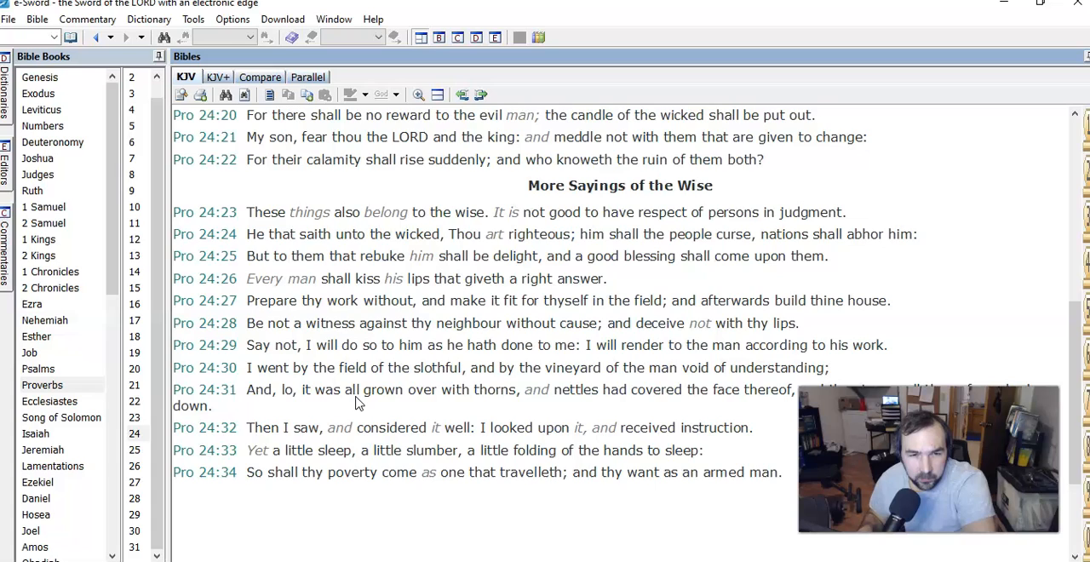
scroll(up, 3)
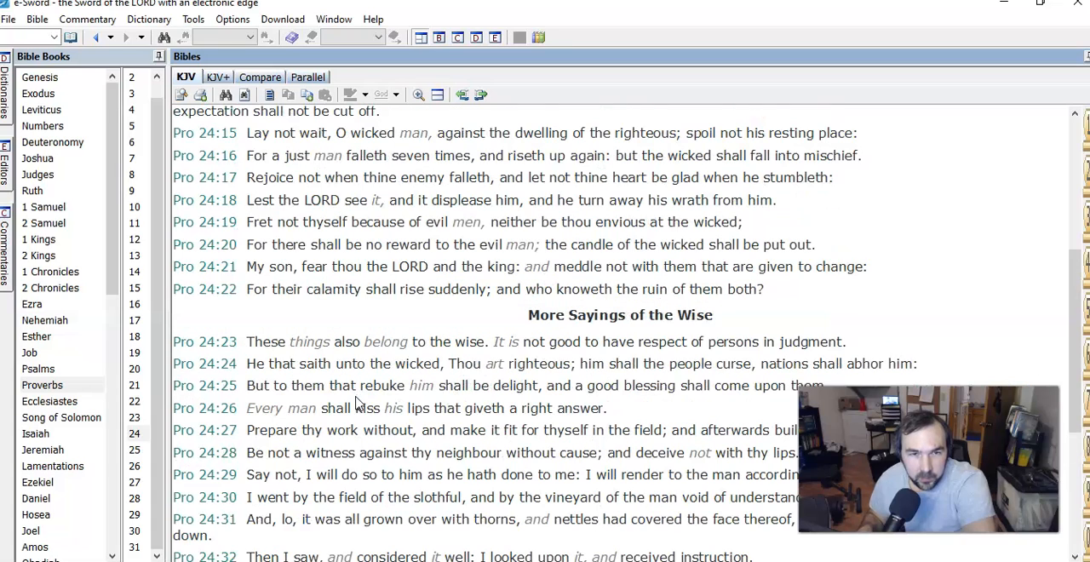
scroll(up, 3)
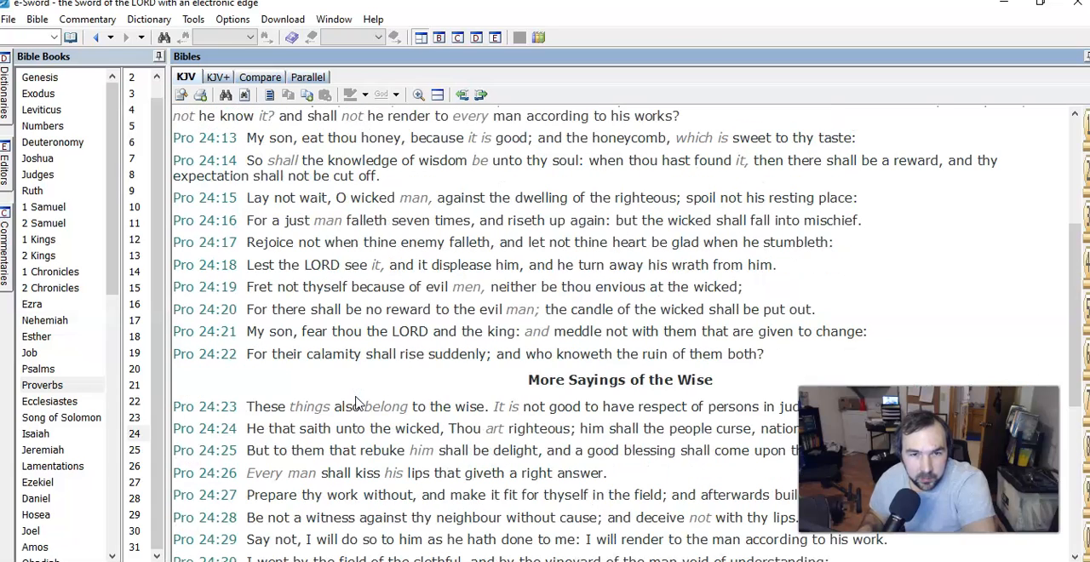
scroll(up, 3)
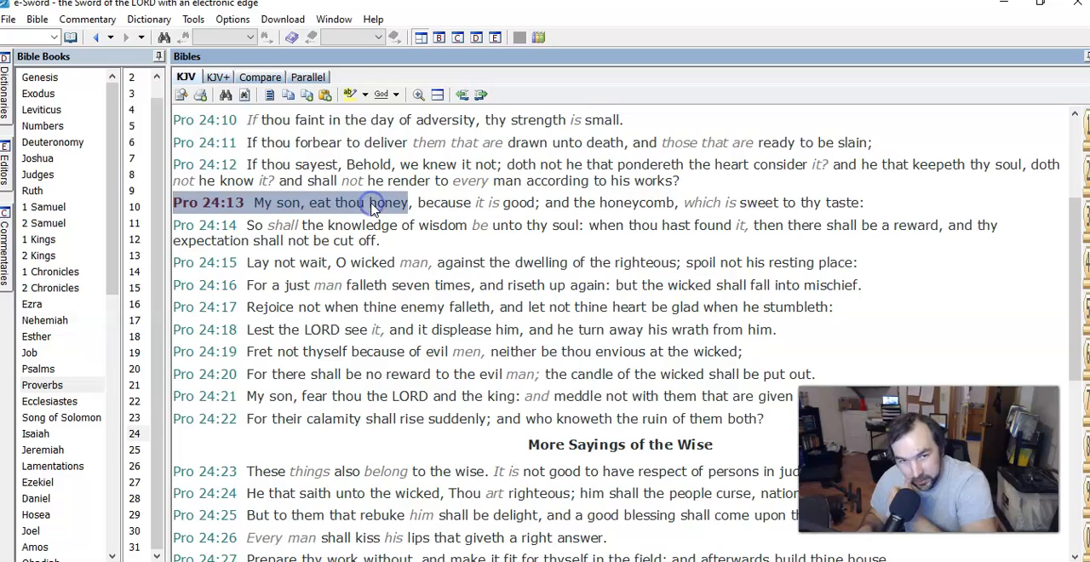
click(372, 202)
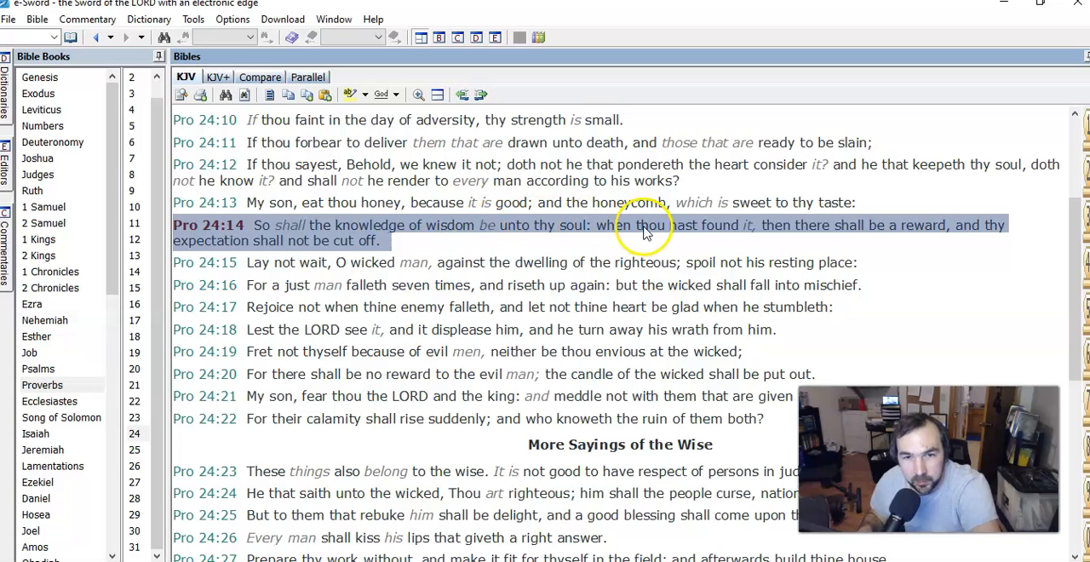
mouse_move(588, 208)
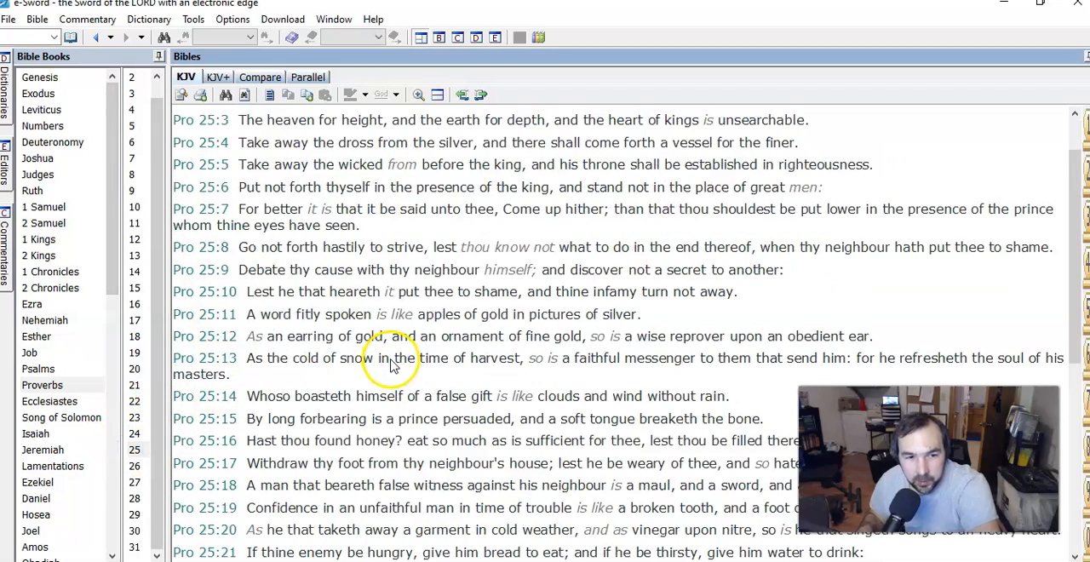
scroll(down, 3)
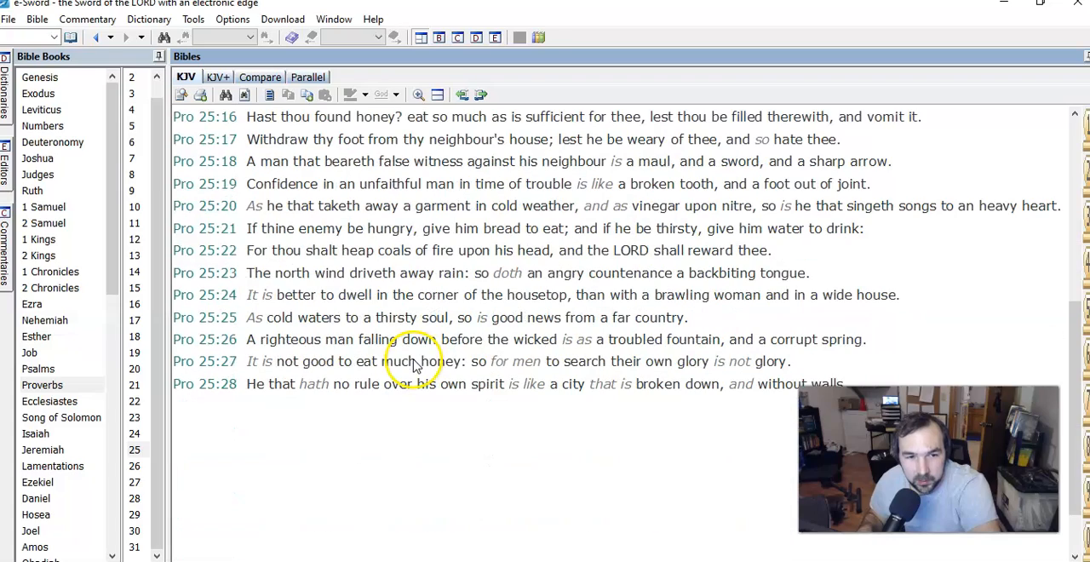
mouse_move(289, 149)
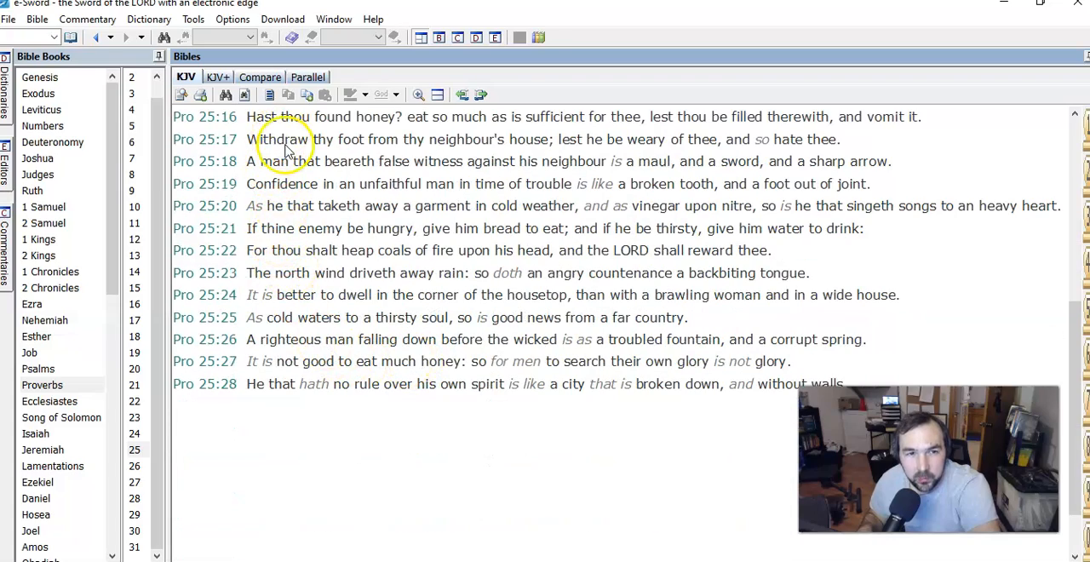
scroll(up, 3)
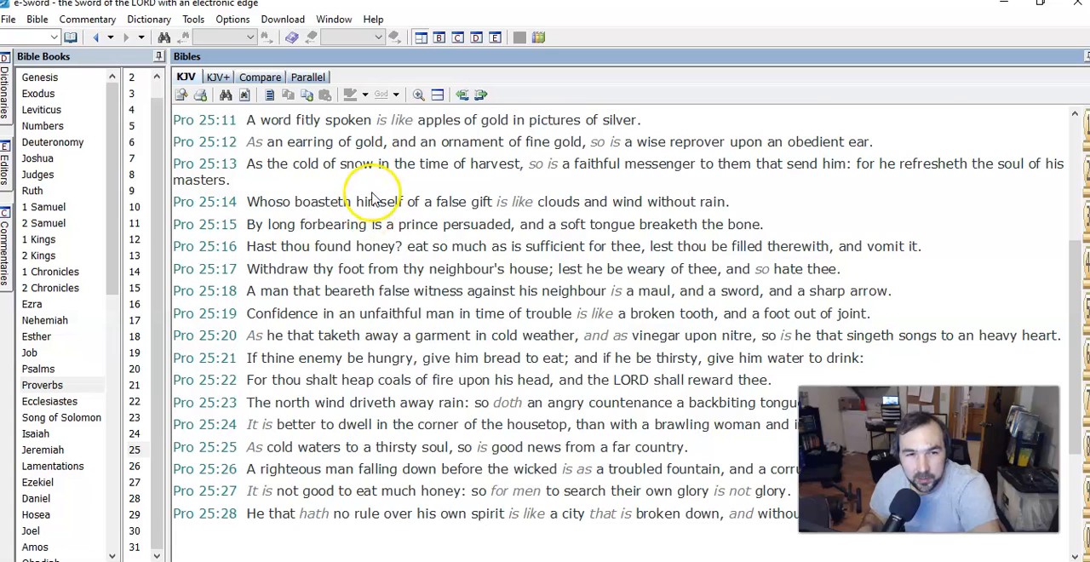
scroll(up, 3)
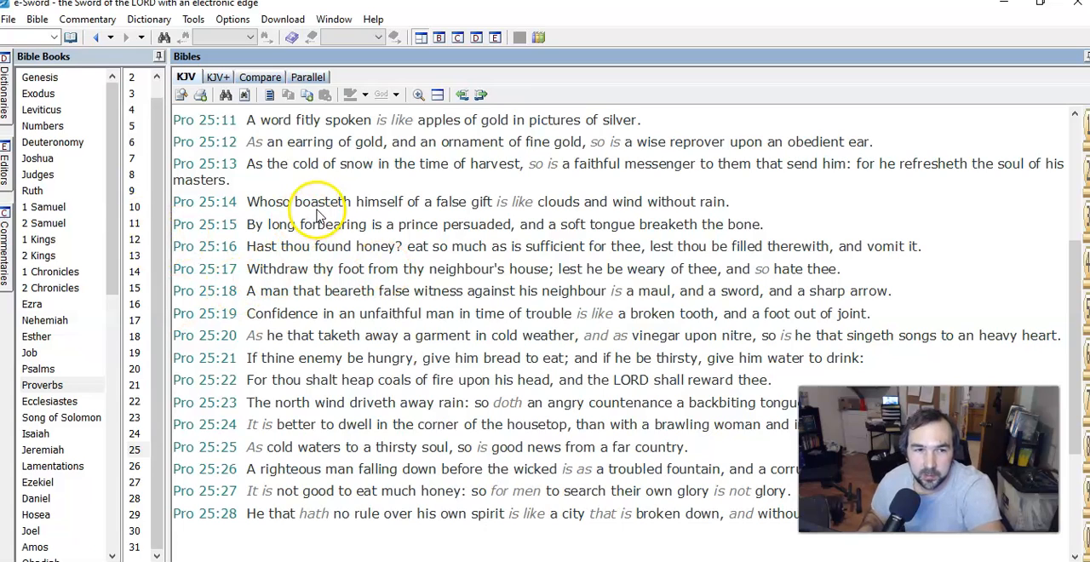
mouse_move(375, 396)
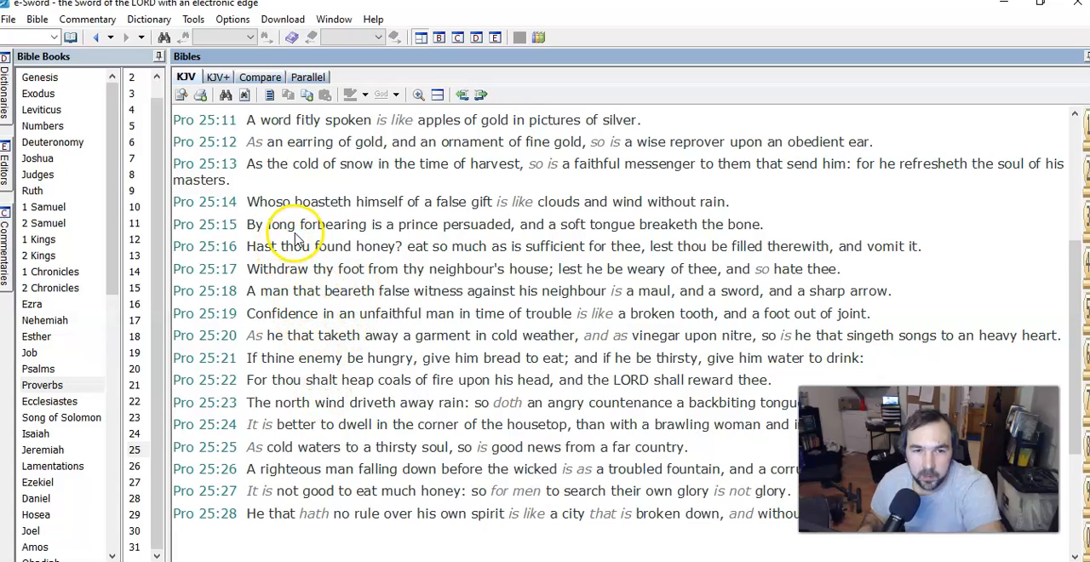
mouse_move(400, 264)
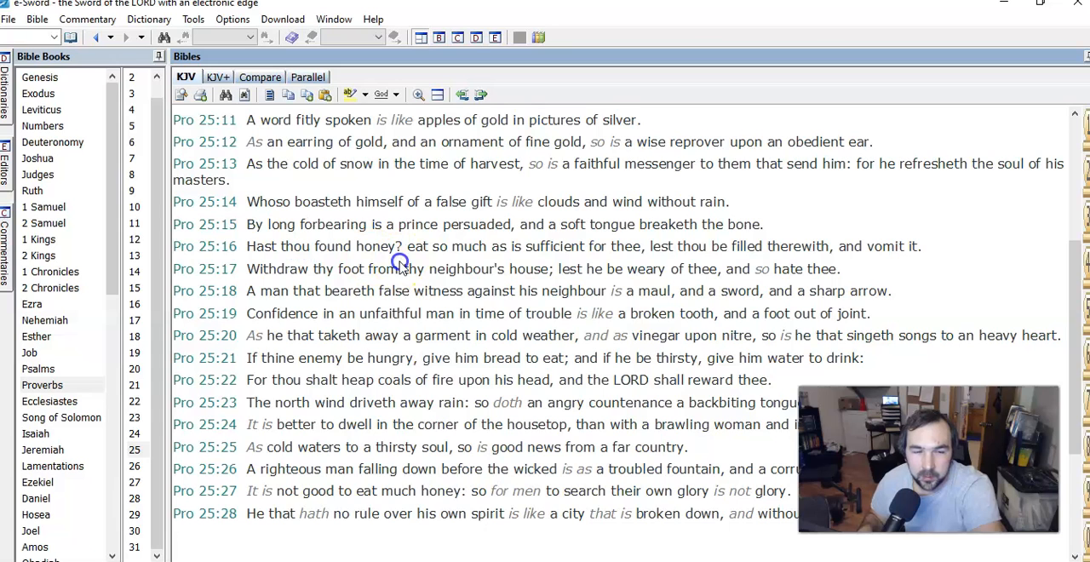
- Select Proverbs 25:16, the verse about finding honey
click(511, 380)
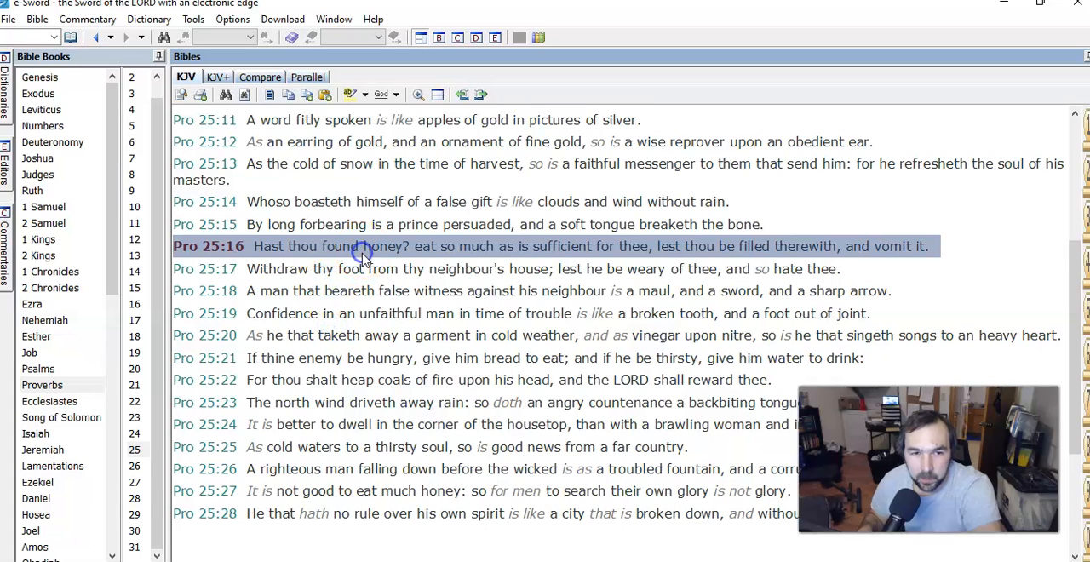
mouse_move(540, 286)
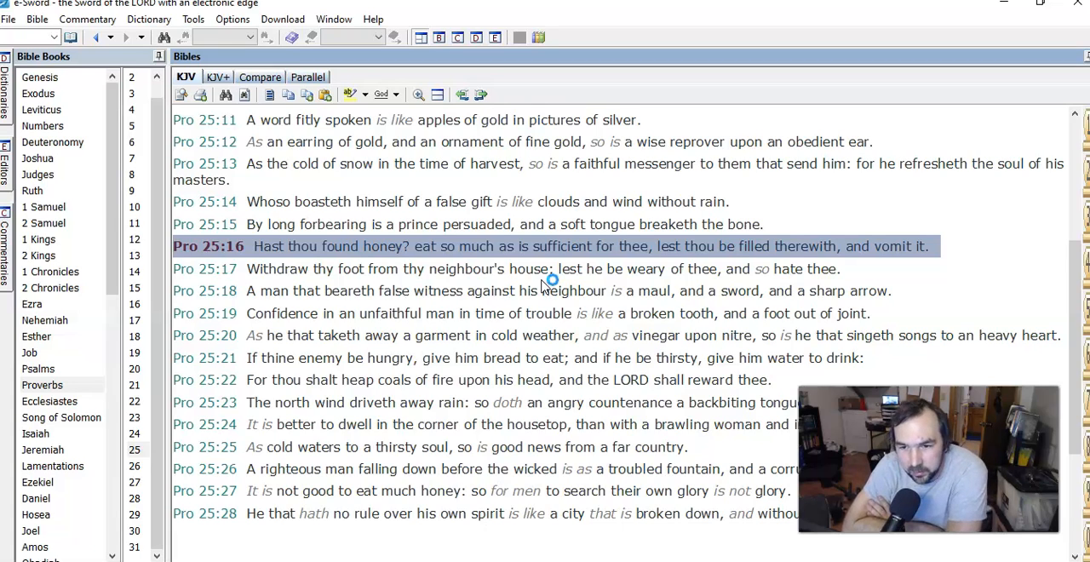
mouse_move(549, 279)
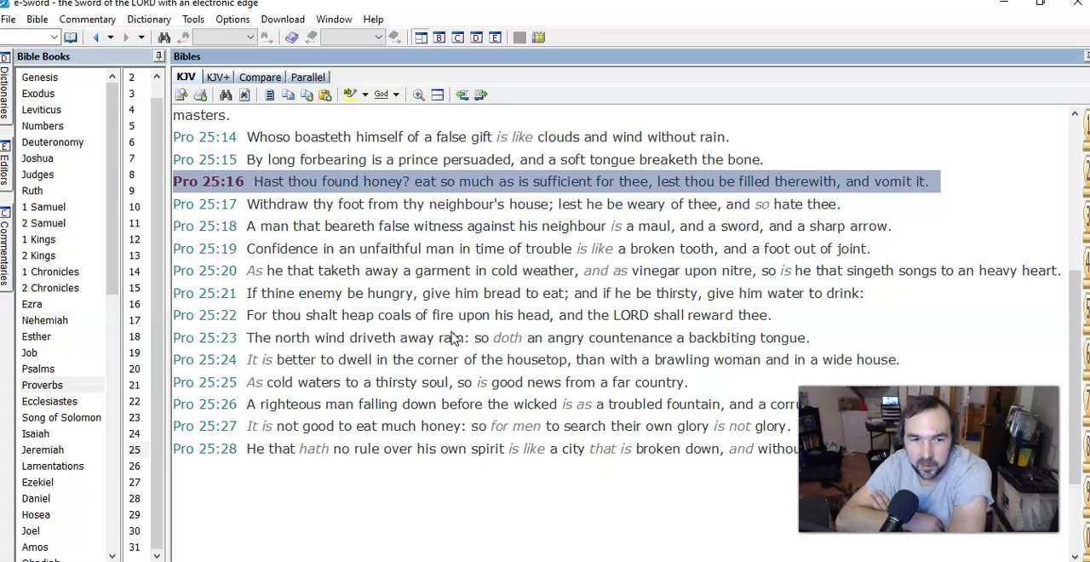
- Scroll the KJV pane upward in Proverbs 25
scroll(up, 3)
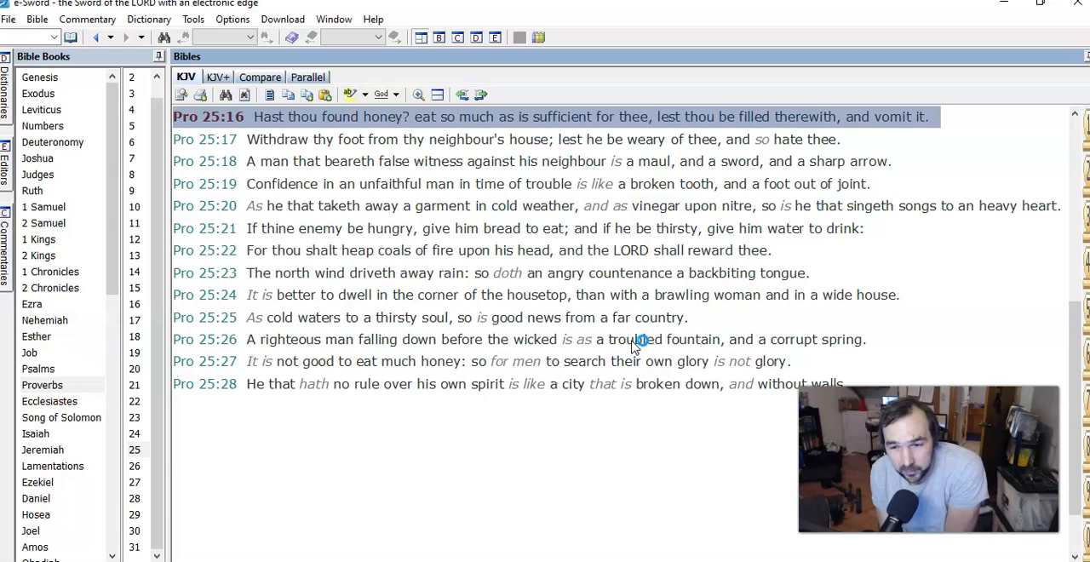
mouse_move(638, 339)
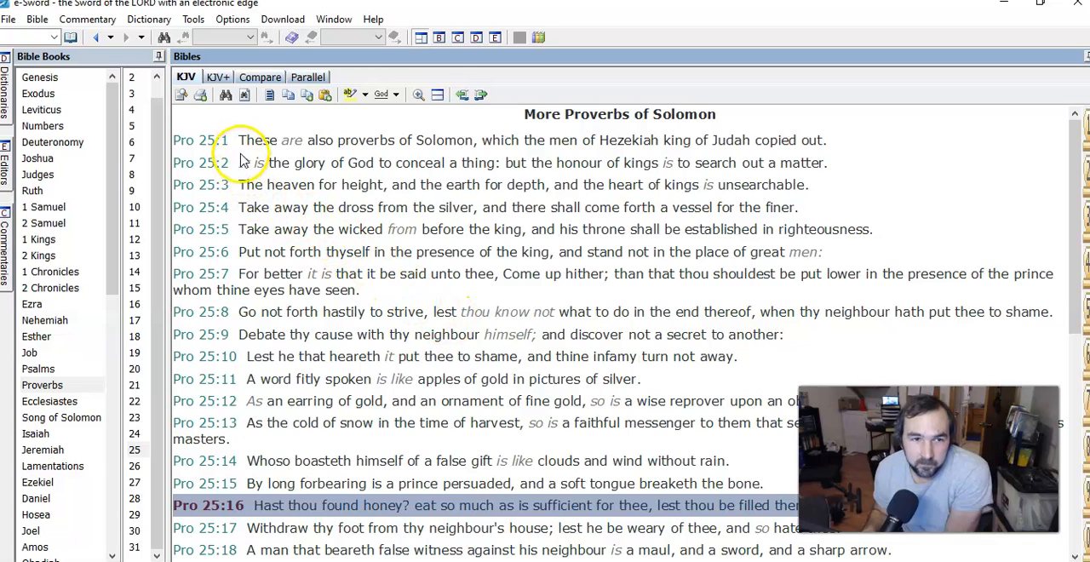
- Select Proverbs 25:6, then scroll to show verses 19 through 28
drag(238, 140, 672, 251)
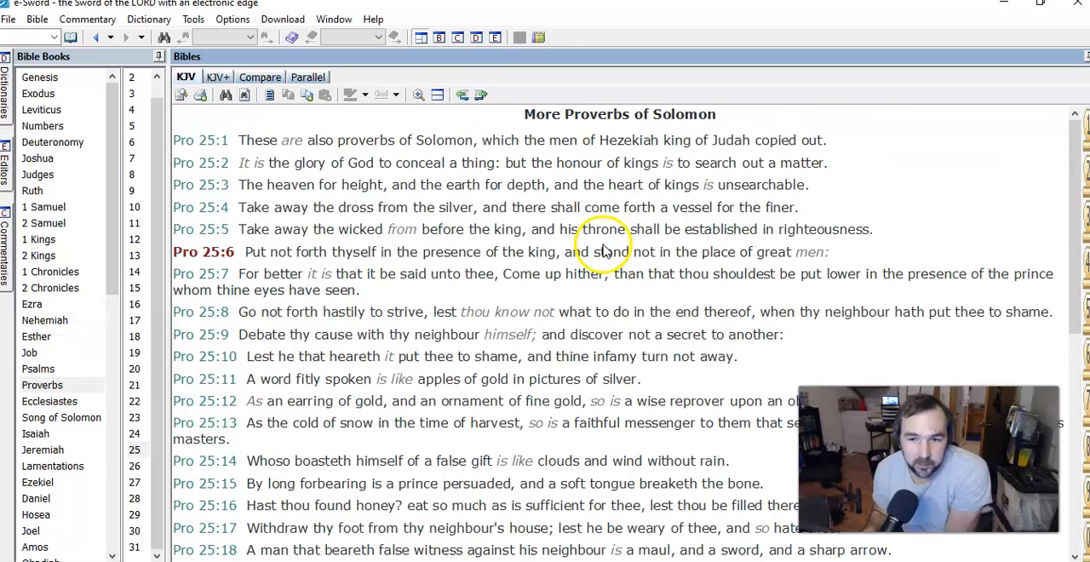
scroll(down, 3)
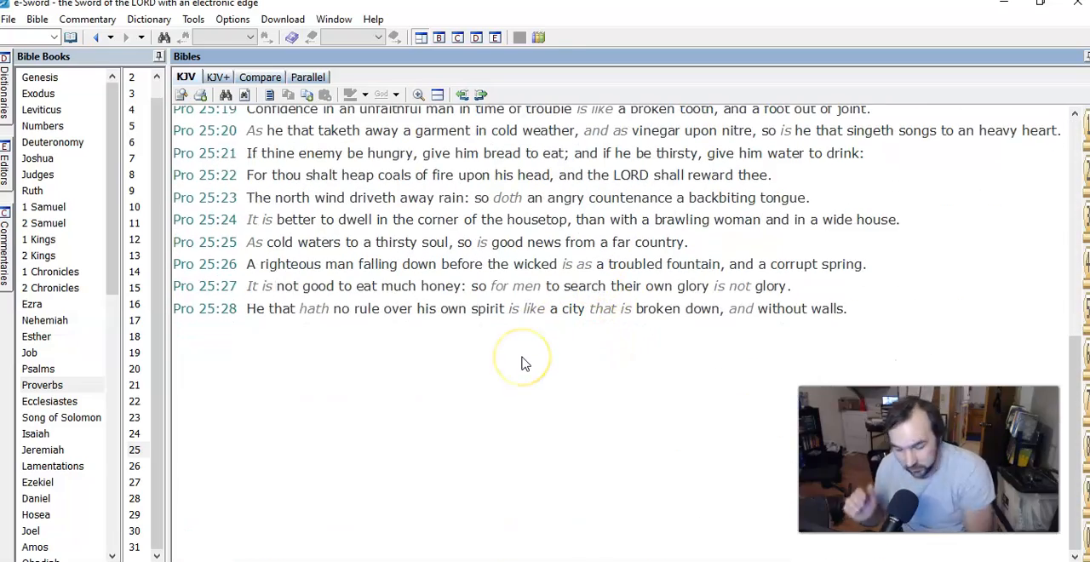
mouse_move(523, 357)
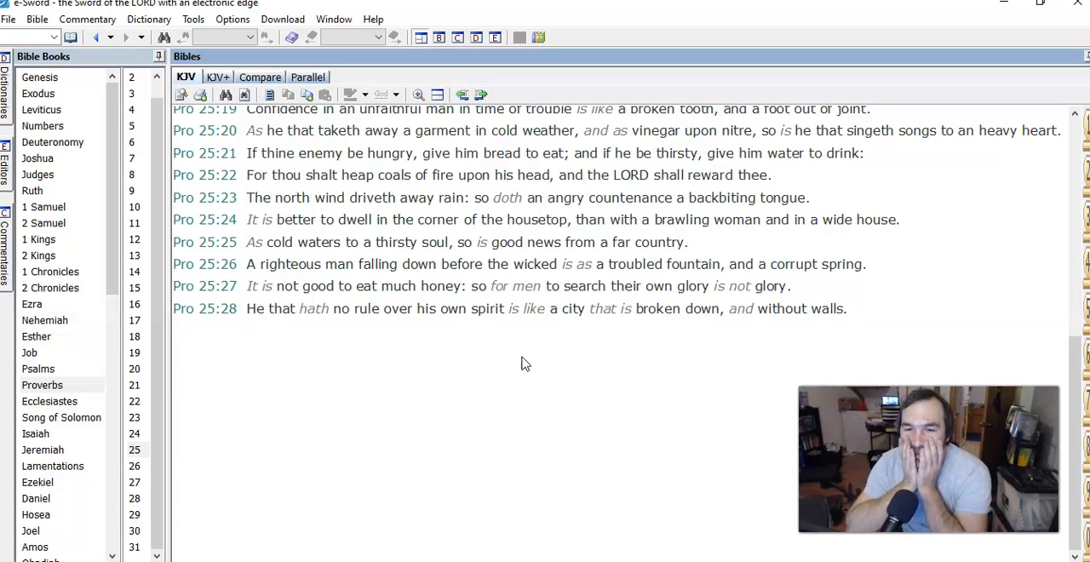